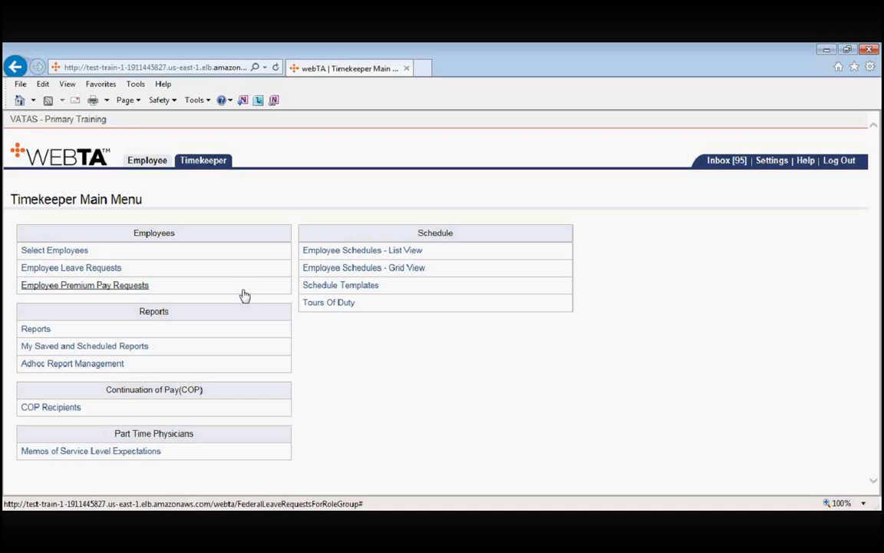
mouse_move(369, 260)
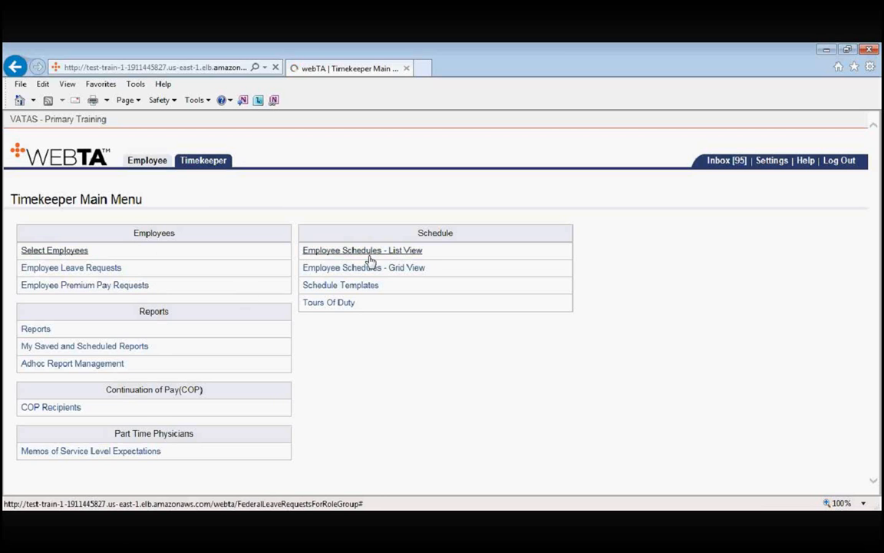
Open Select Employees from the Timekeeper Main Menu.
click(53, 250)
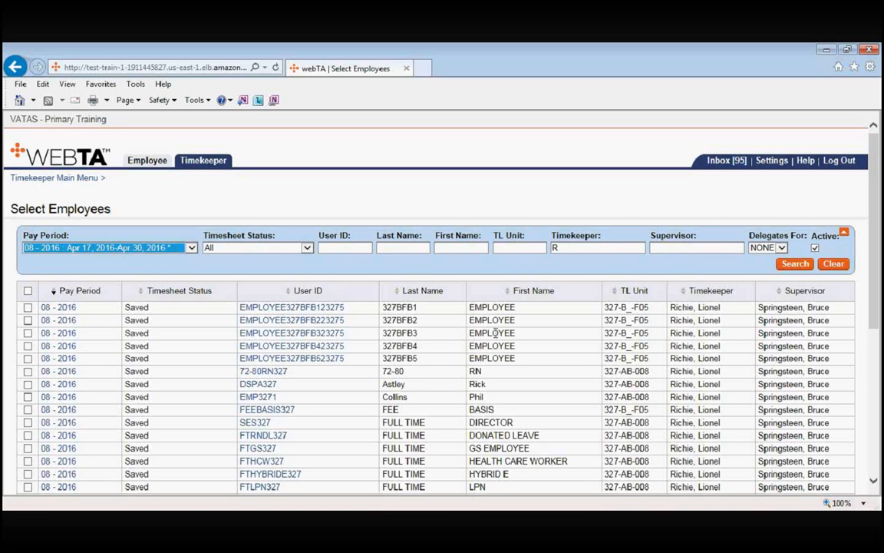
Scroll the employee list down to reach FTGS327, FULL TIME, GS EMPLOYEE.
scroll(down, 3)
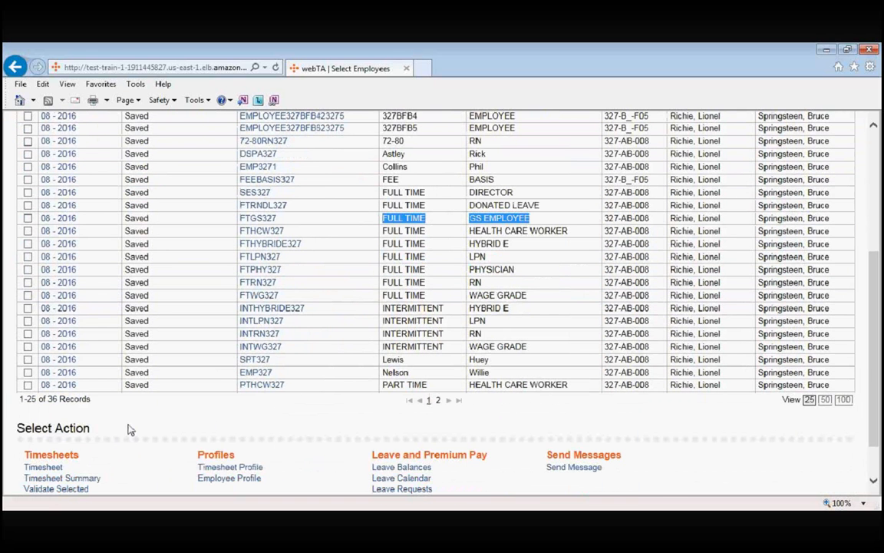
mouse_move(552, 426)
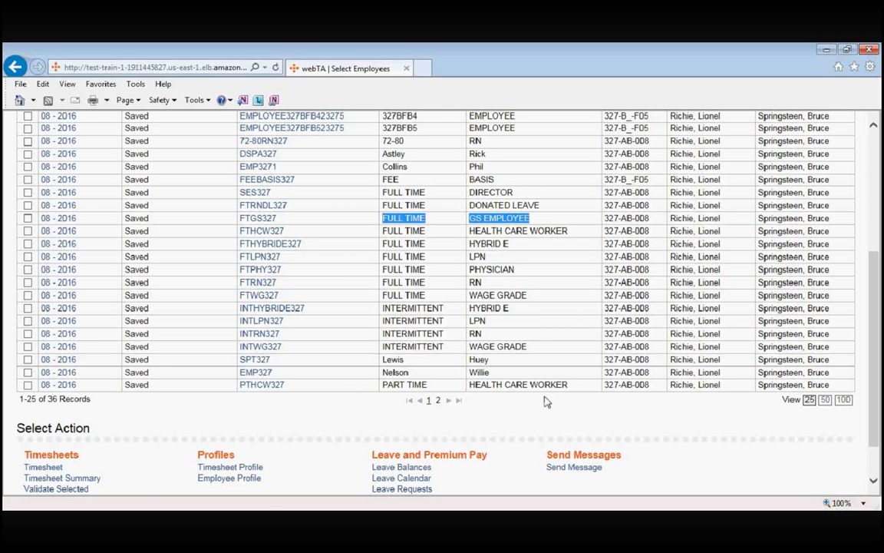
mouse_move(21, 223)
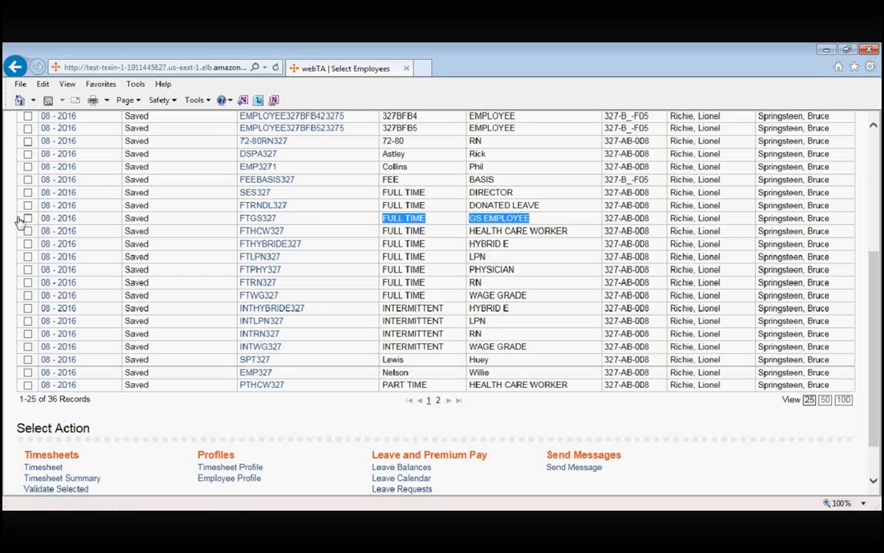
mouse_move(24, 223)
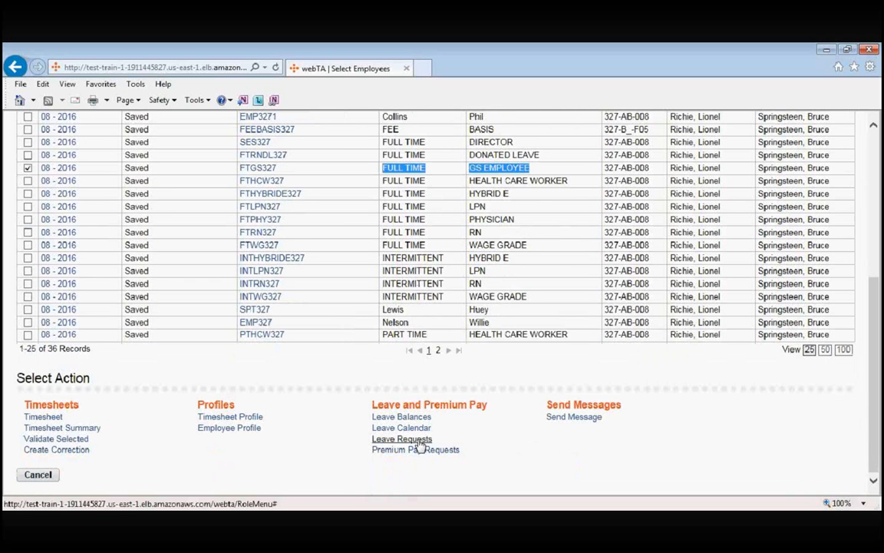
Open Leave Requests for the checked employee and filter the User field by 'EMPL'.
click(402, 439)
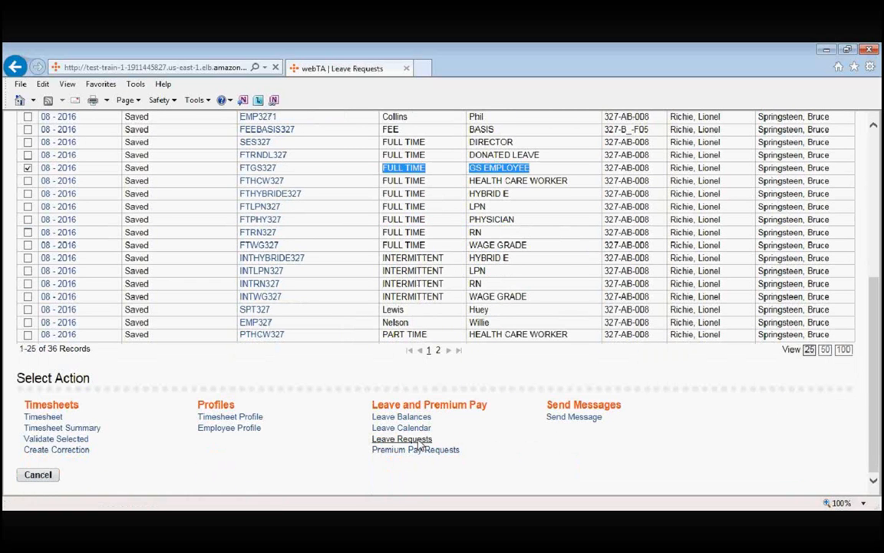
click(401, 438)
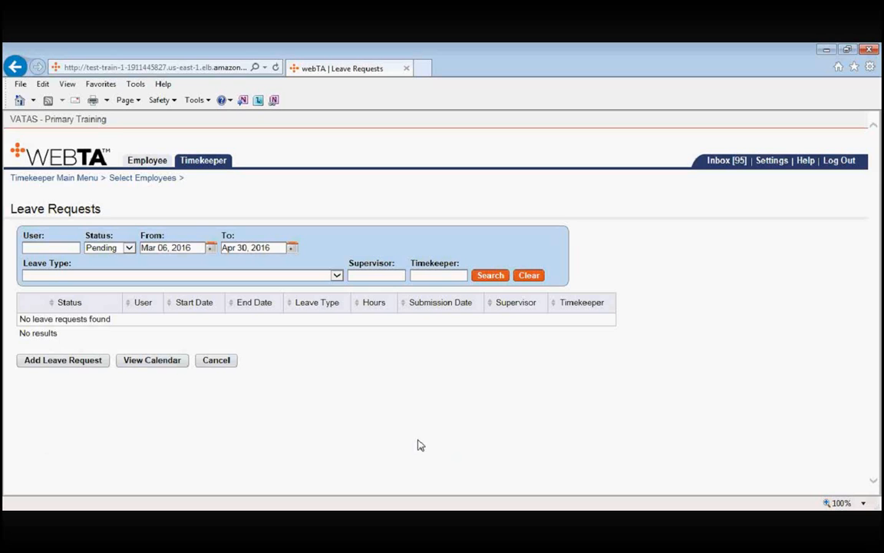
mouse_move(11, 208)
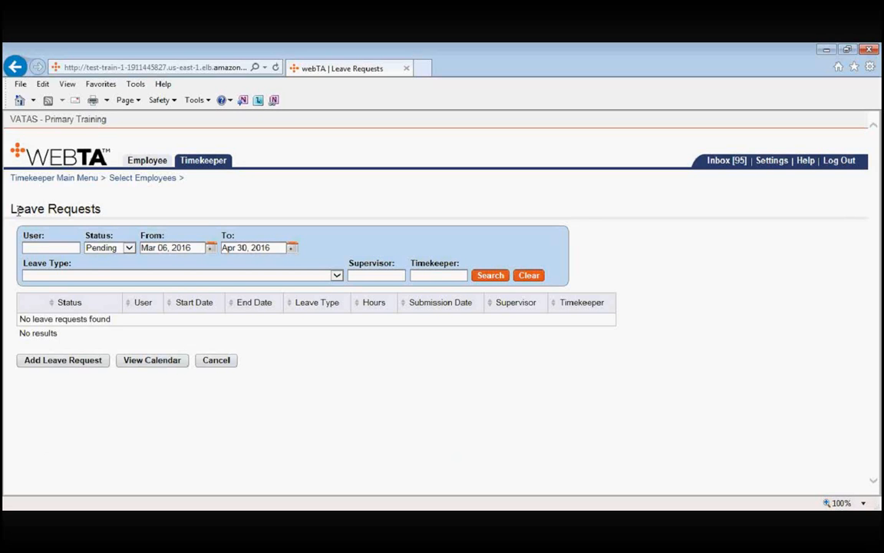
mouse_move(518, 290)
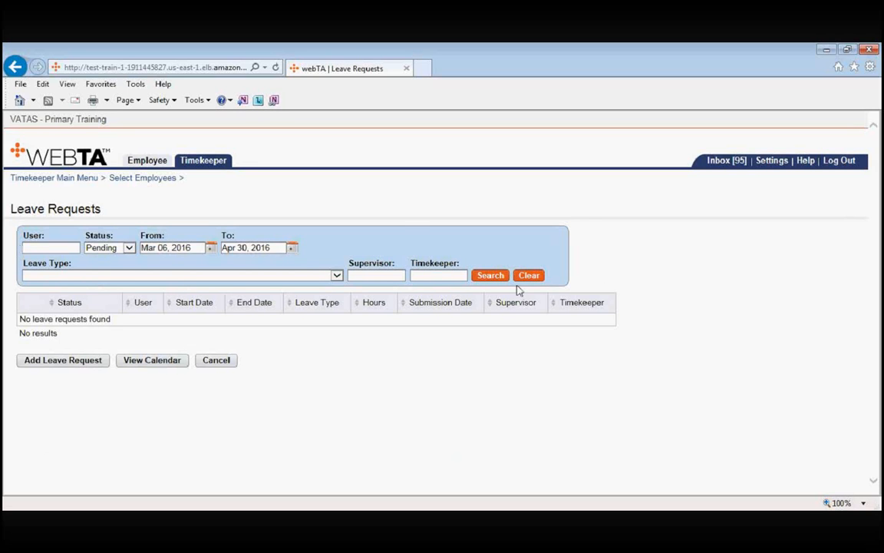
mouse_move(405, 224)
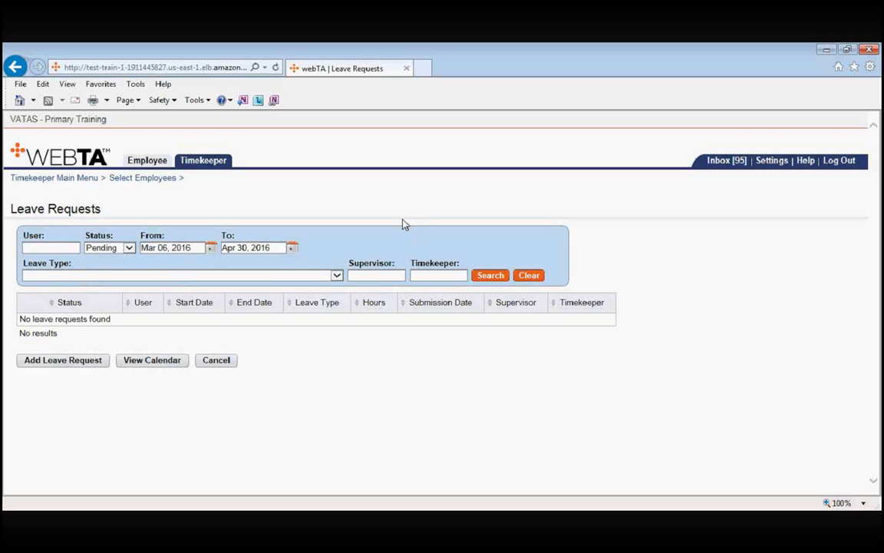
mouse_move(432, 200)
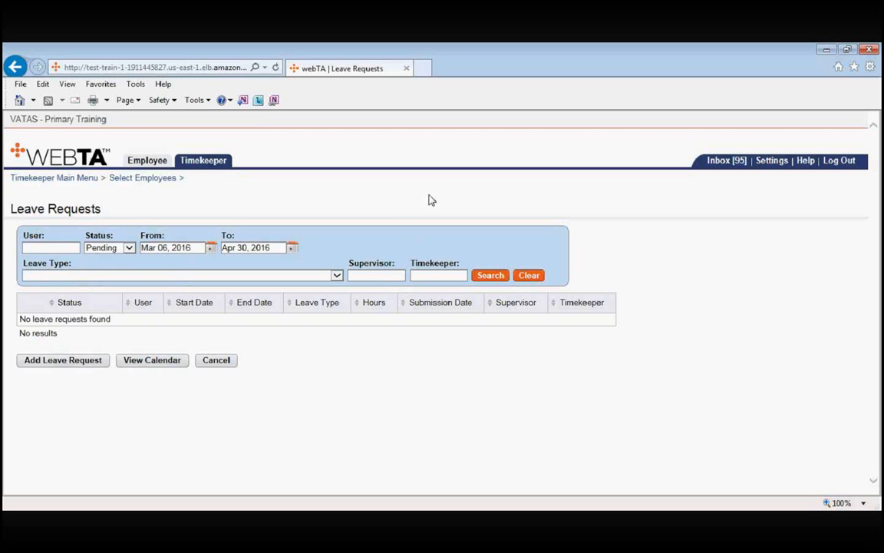
click(49, 247)
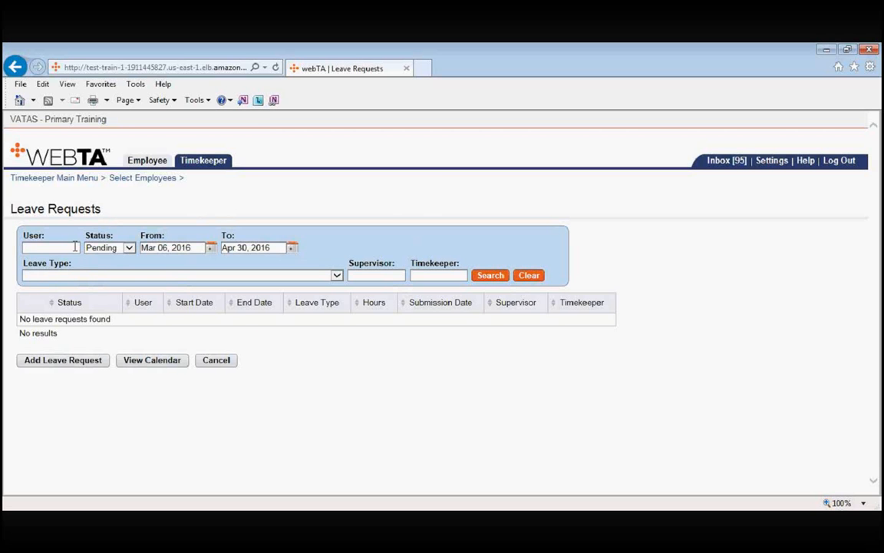
click(48, 247)
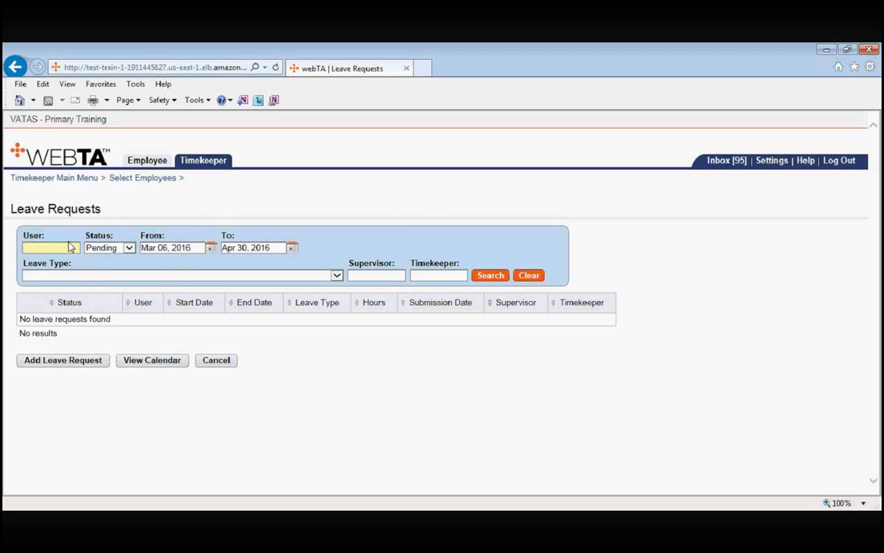
text(EMPL)
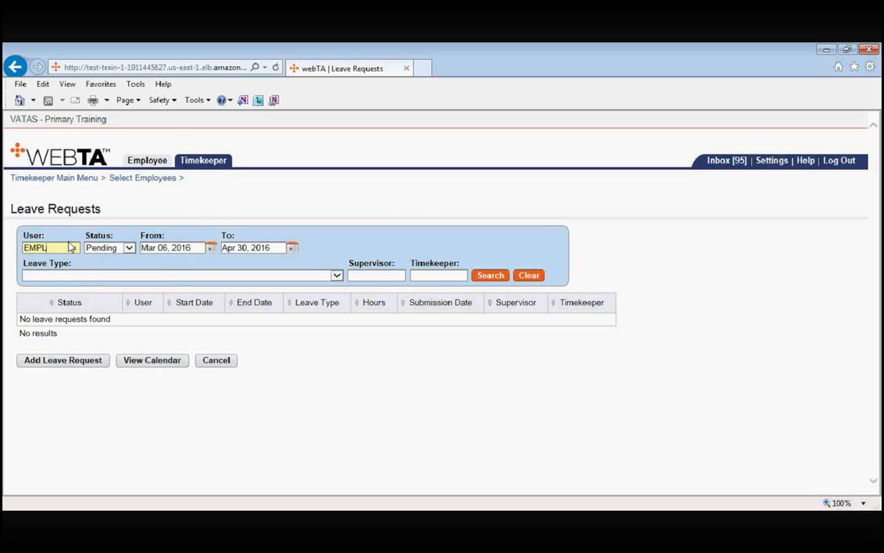
click(177, 275)
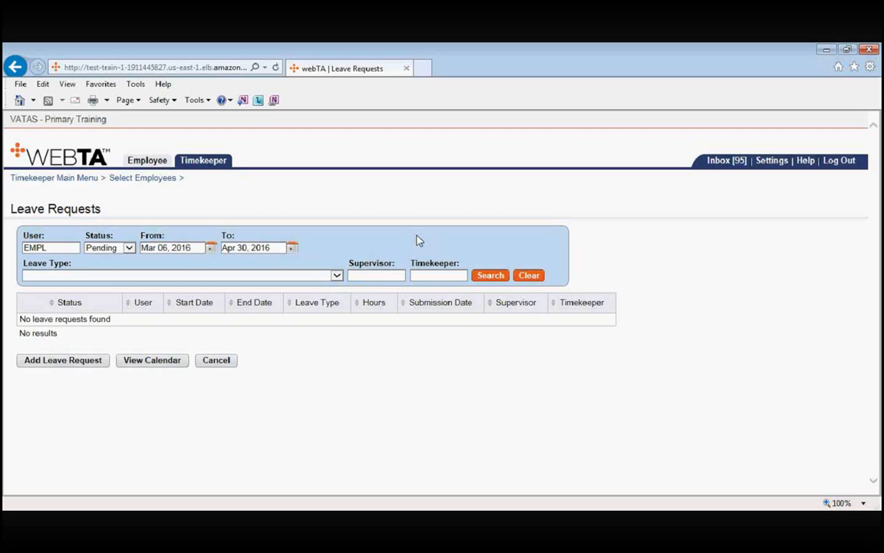
mouse_move(356, 307)
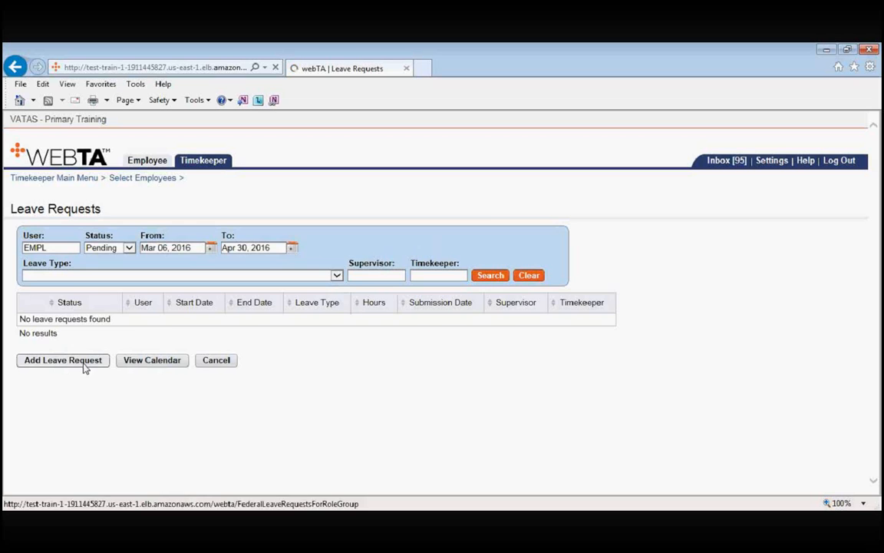
Add a new leave request form for FULL TIME, GS EMPLOYEE.
click(62, 360)
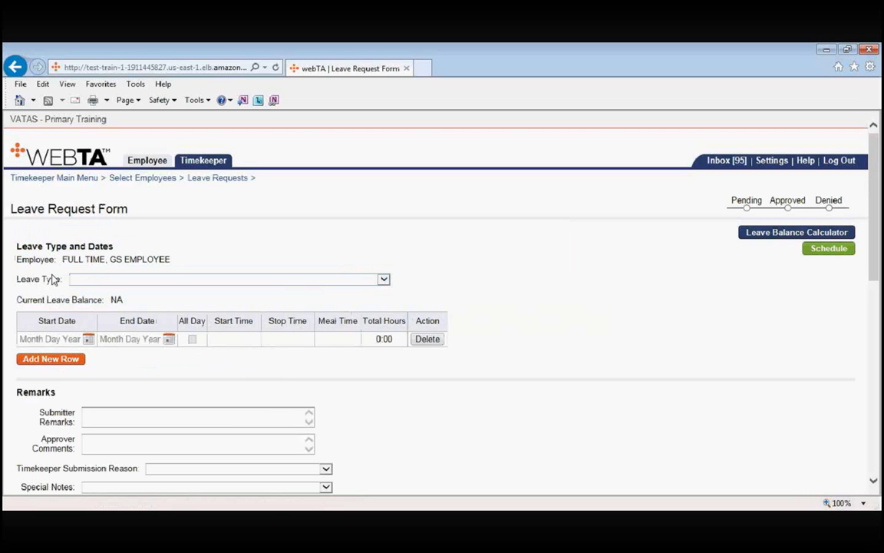
double_click(74, 259)
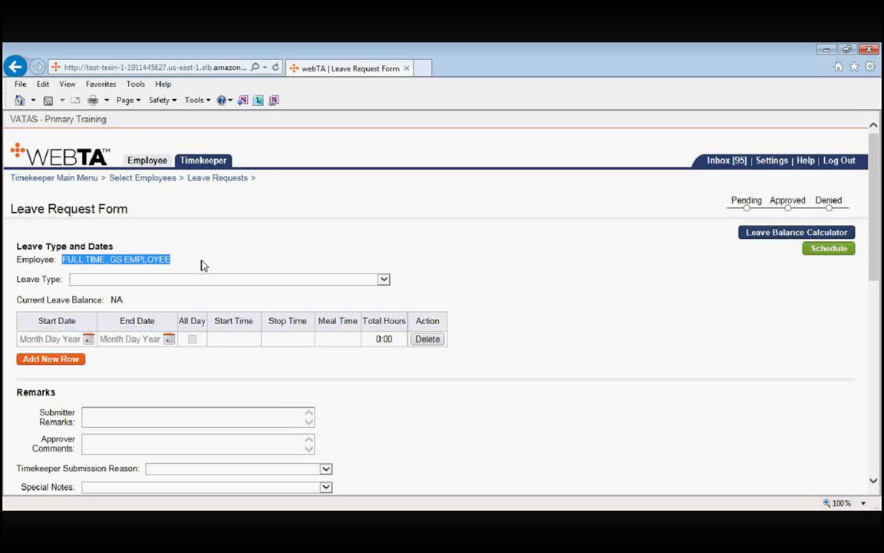
mouse_move(663, 290)
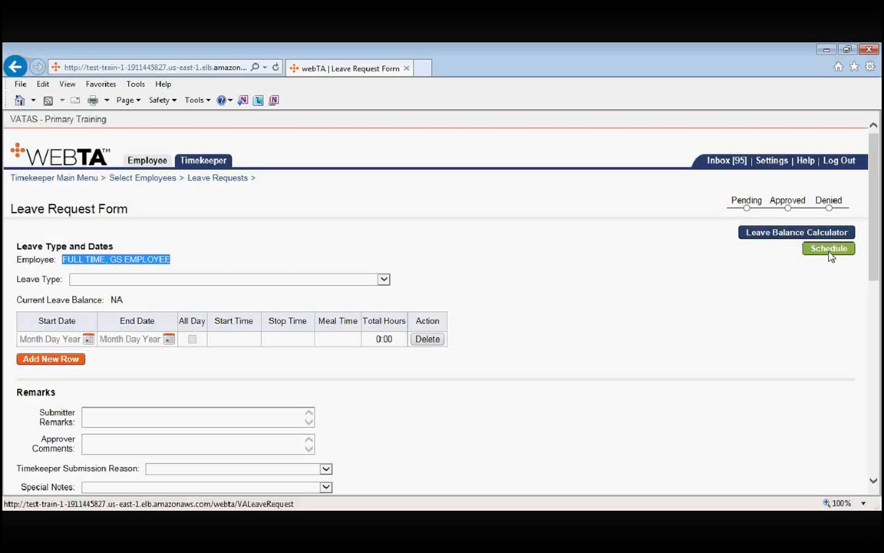
View the schedule assignments and mark the pending 8A-430P permanent schedule.
click(828, 248)
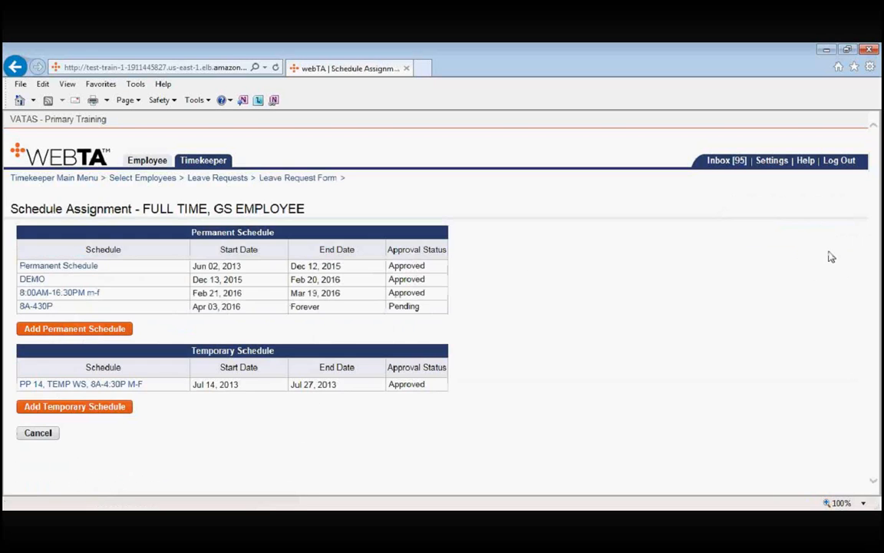
mouse_move(436, 364)
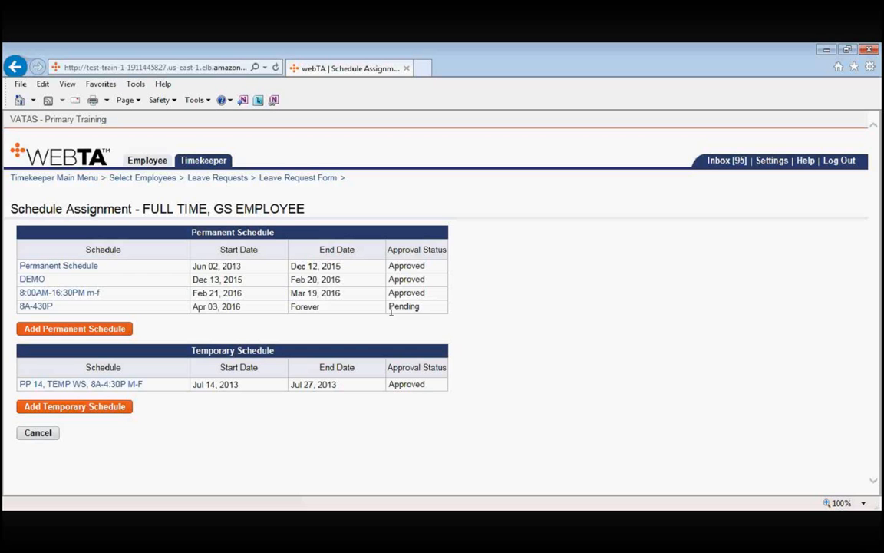
double_click(404, 305)
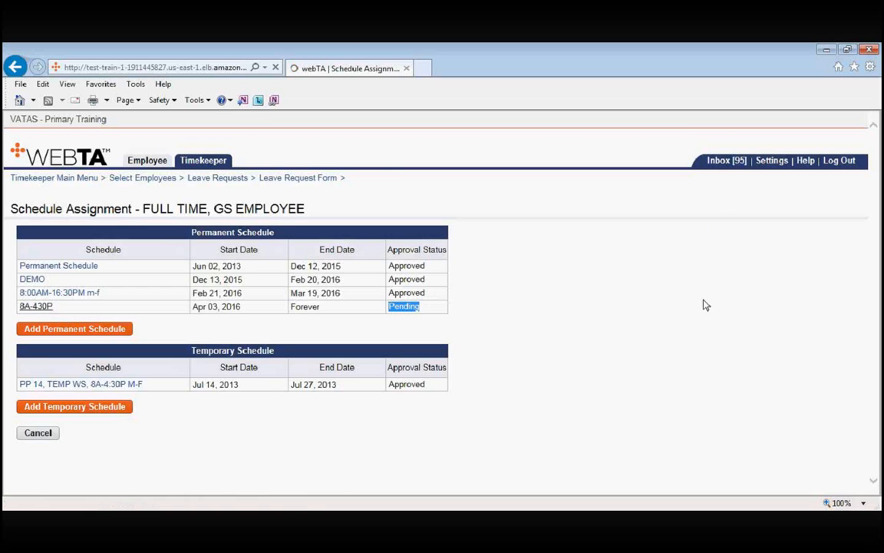
Open the 8A-430P schedule details and review the Week One and Week Two tours.
click(35, 306)
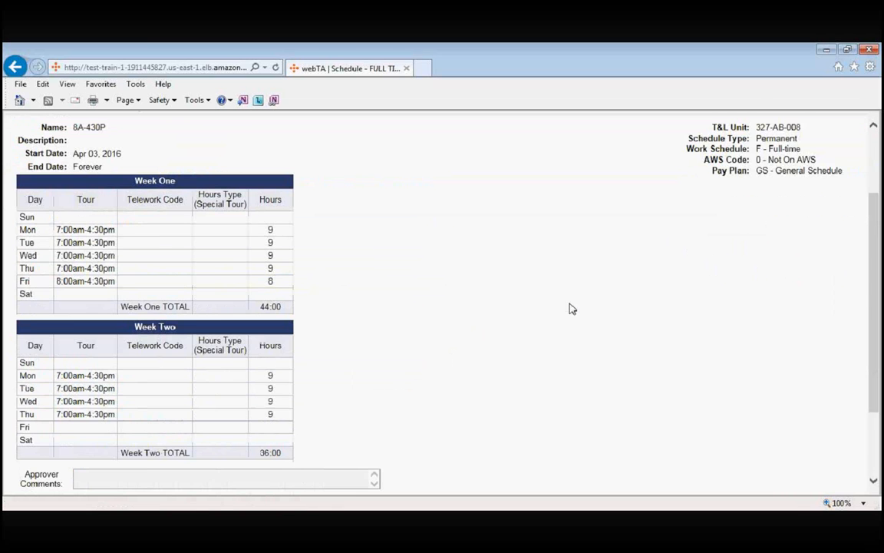
scroll(up, 3)
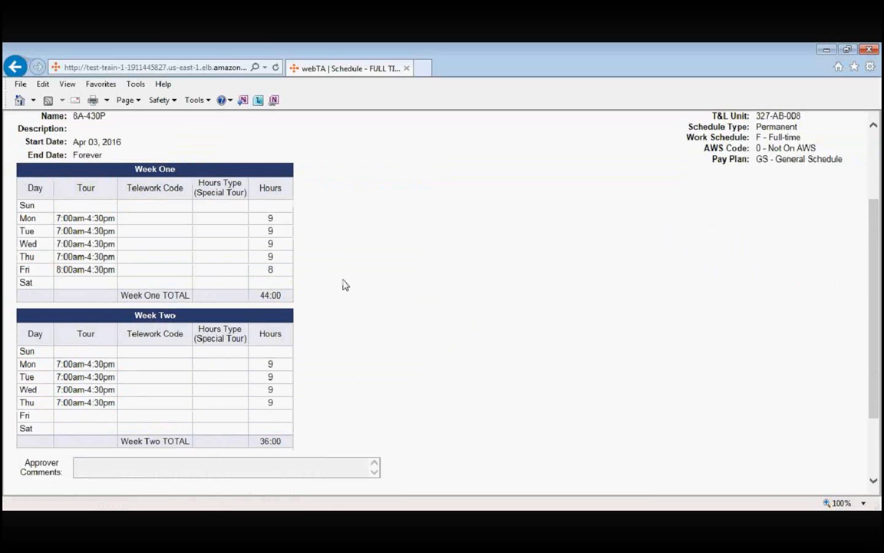
mouse_move(238, 297)
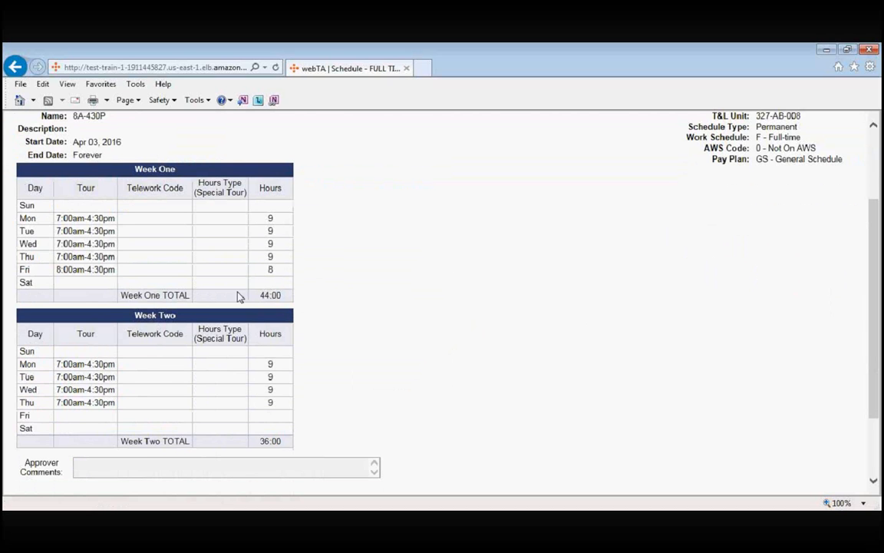
mouse_move(202, 297)
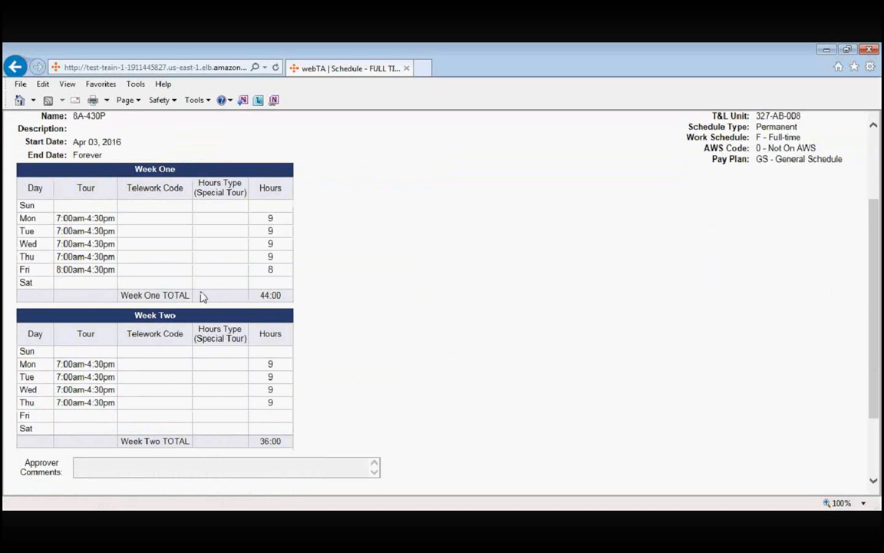
mouse_move(589, 359)
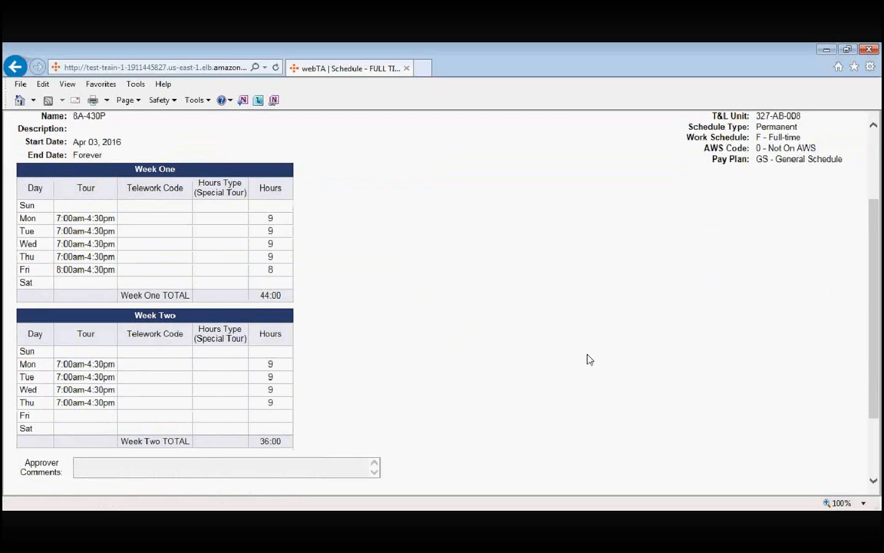
scroll(up, 3)
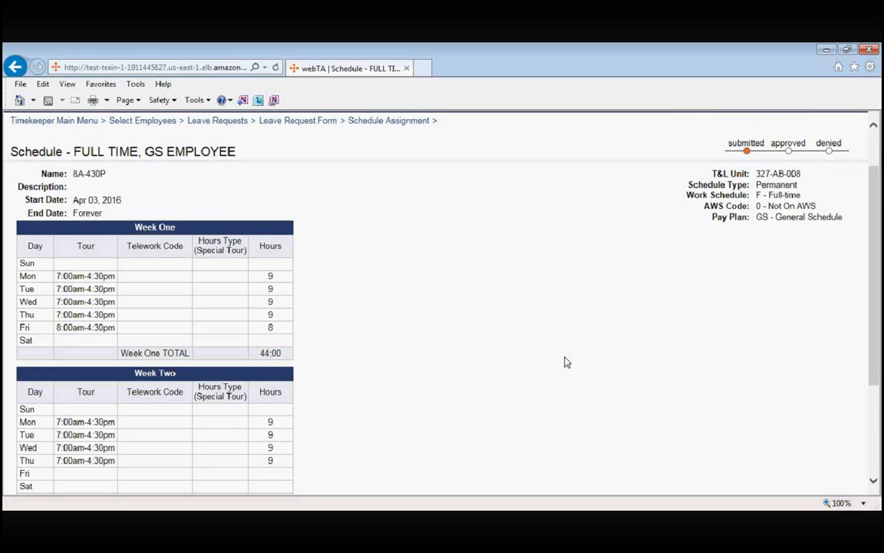
mouse_move(375, 208)
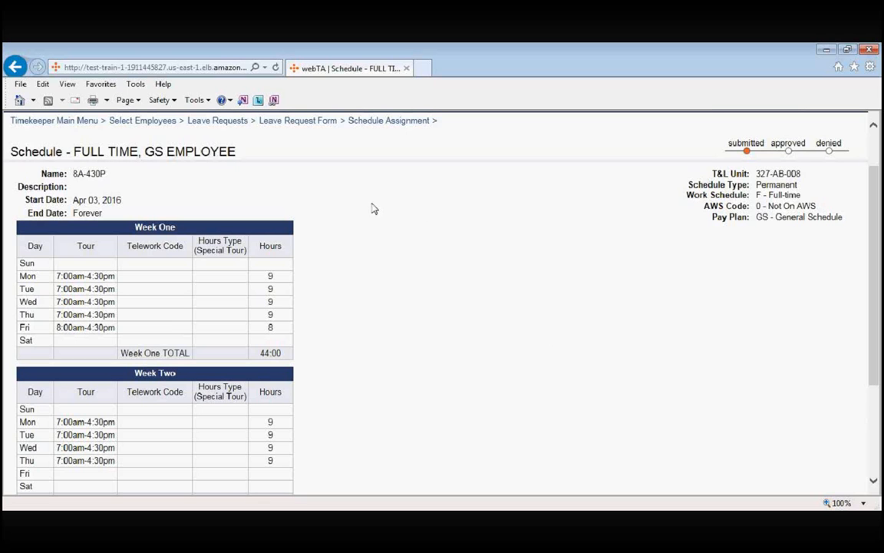
mouse_move(298, 120)
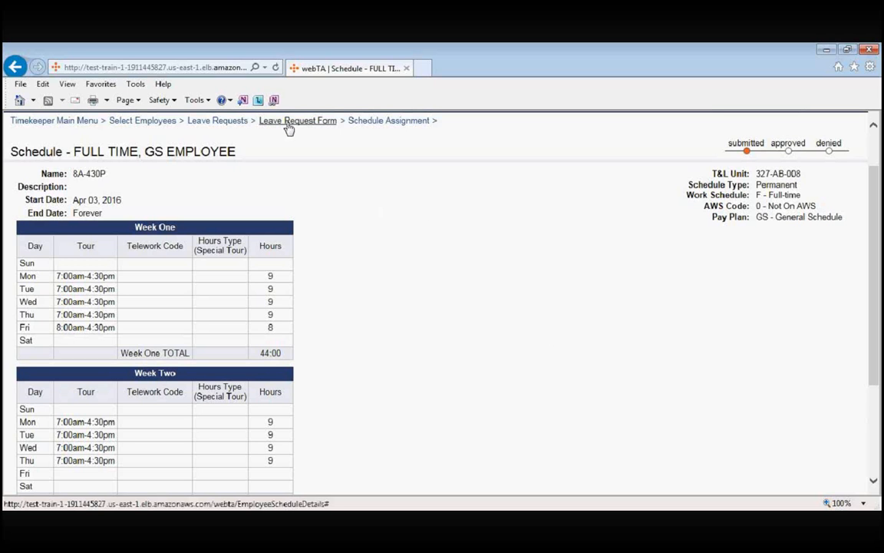
Return to the Leave Request Form via the breadcrumb trail.
click(298, 119)
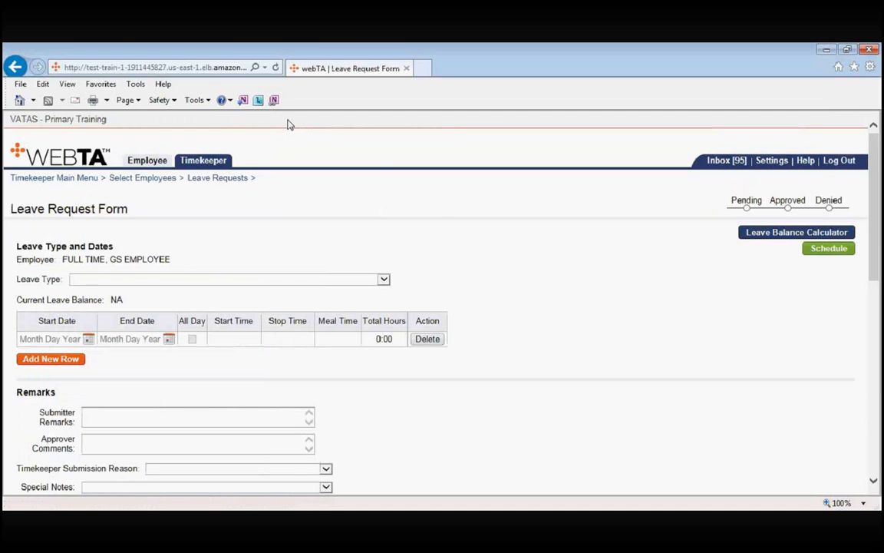
mouse_move(453, 225)
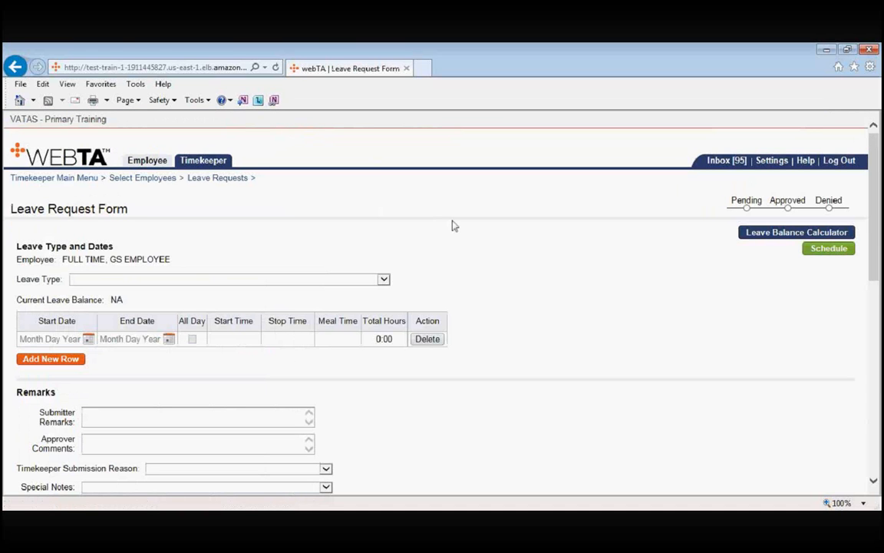
mouse_move(451, 259)
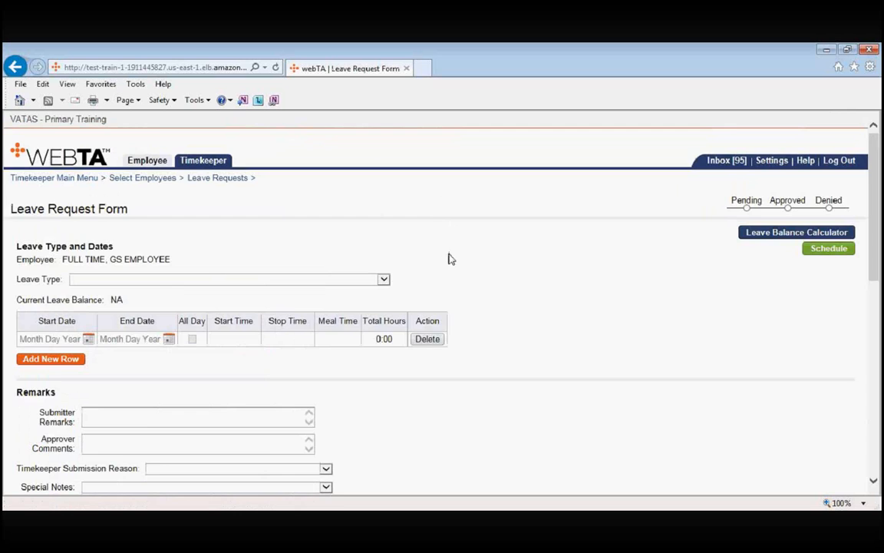
scroll(down, 3)
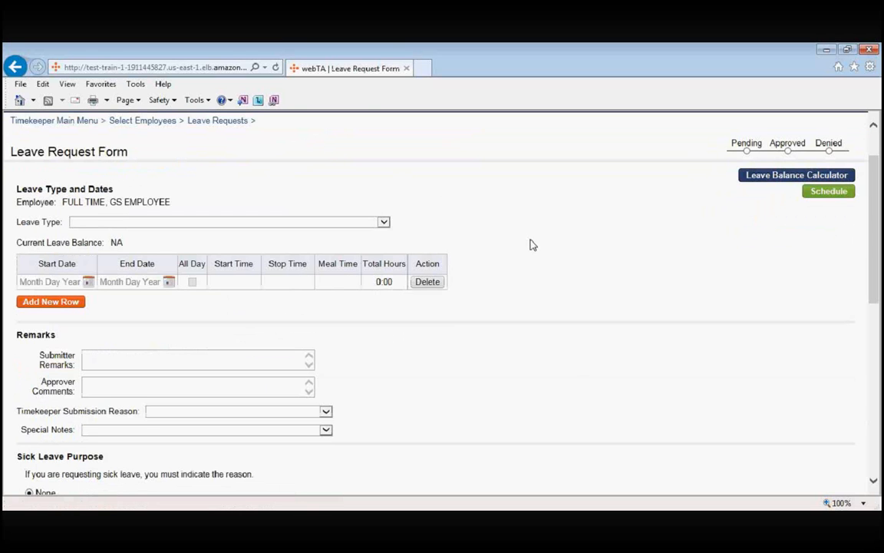
mouse_move(400, 223)
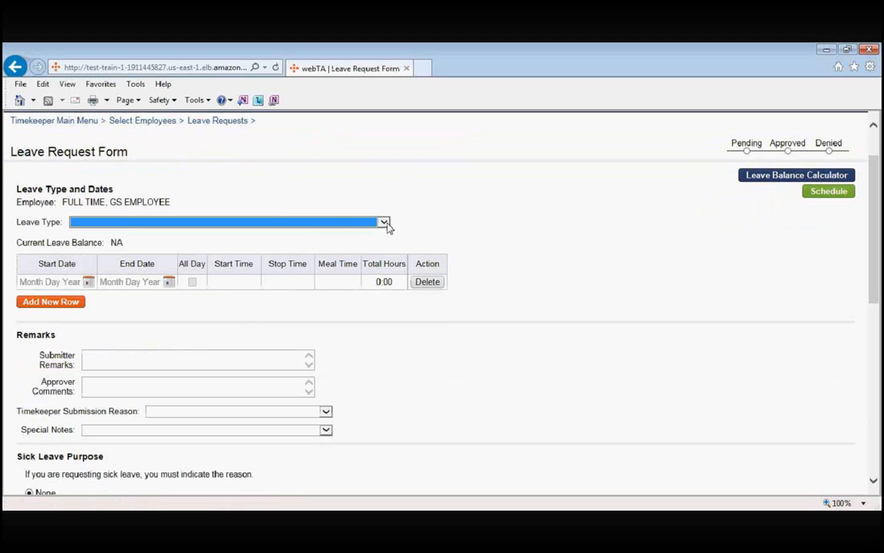
mouse_move(110, 360)
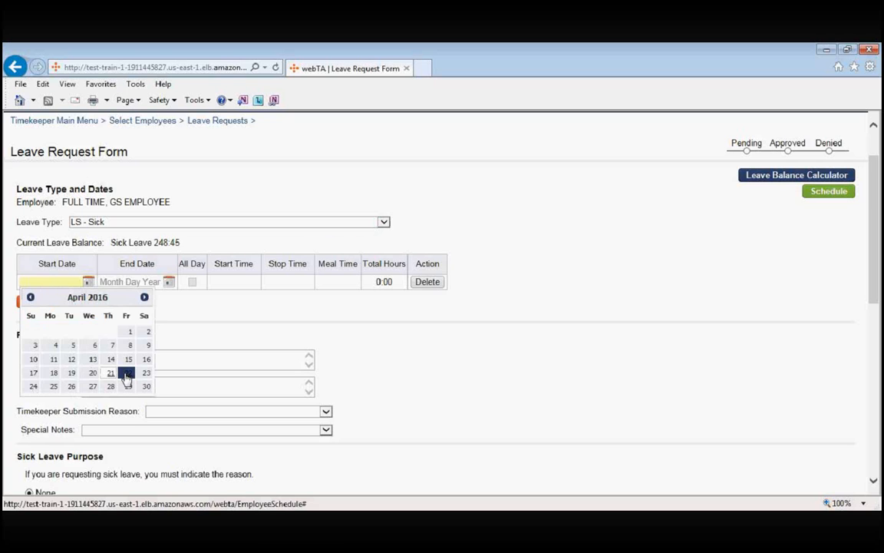
Set sick leave dates to April 22, 2016, from 7:00am to 15:30.
click(126, 375)
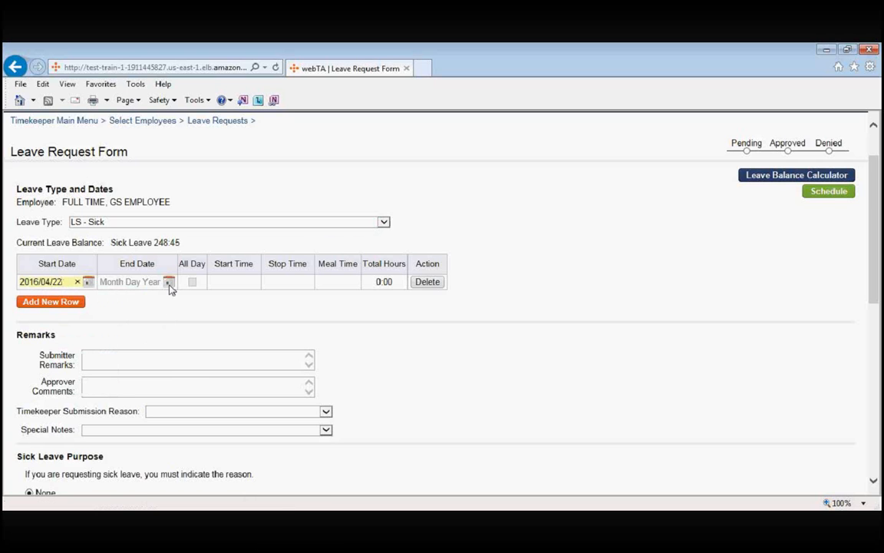
click(168, 282)
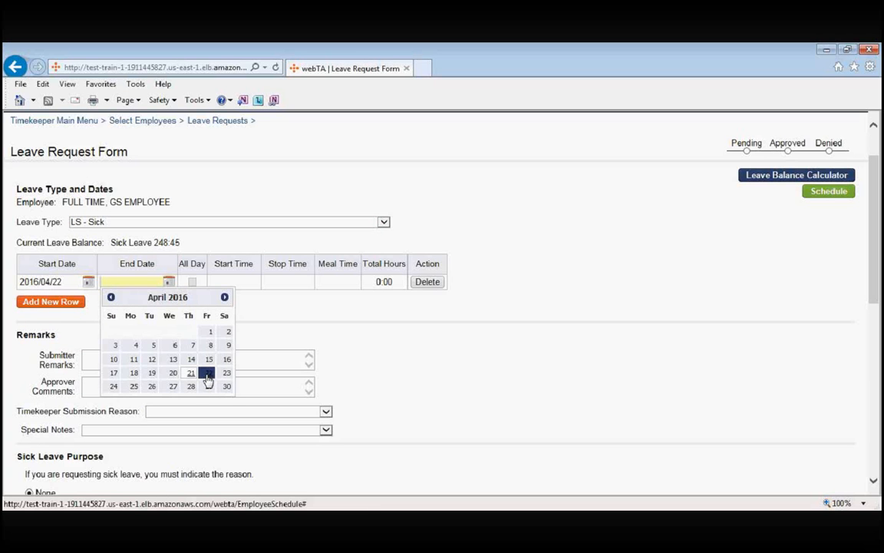
click(206, 372)
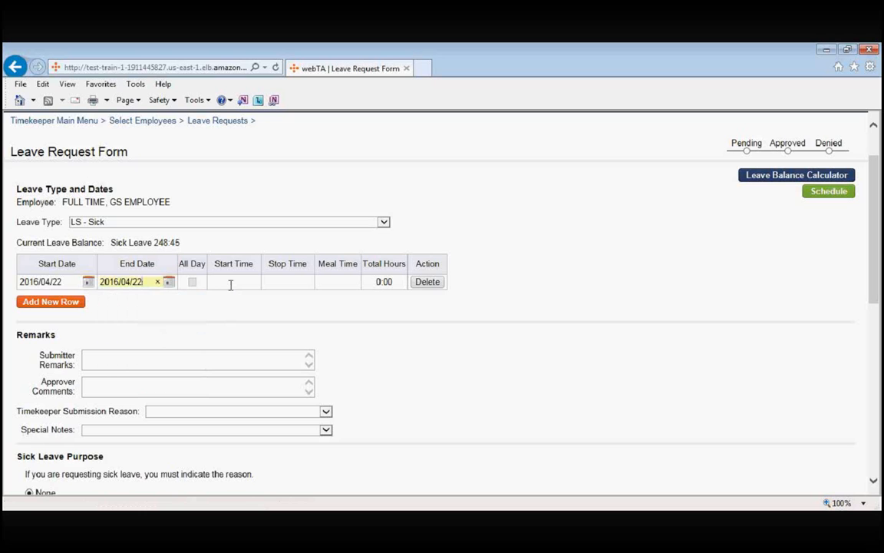
click(234, 281)
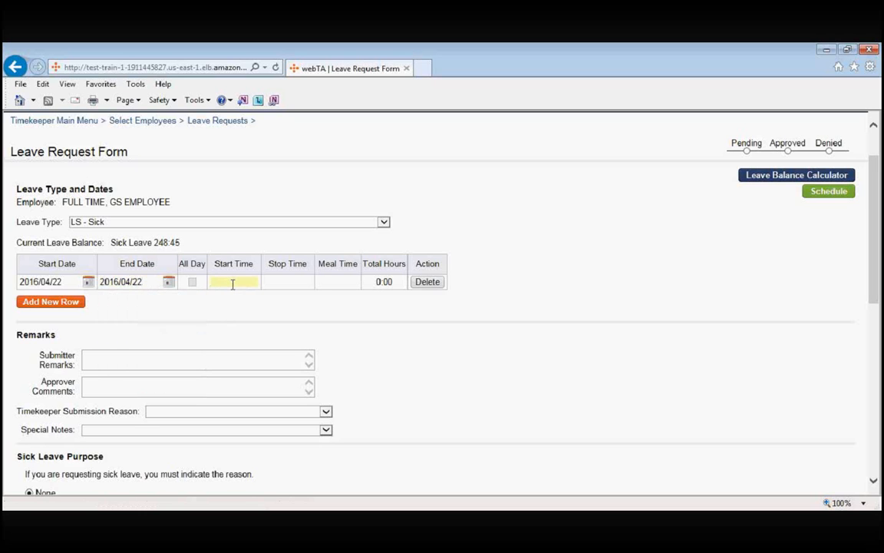
text(7:00am)
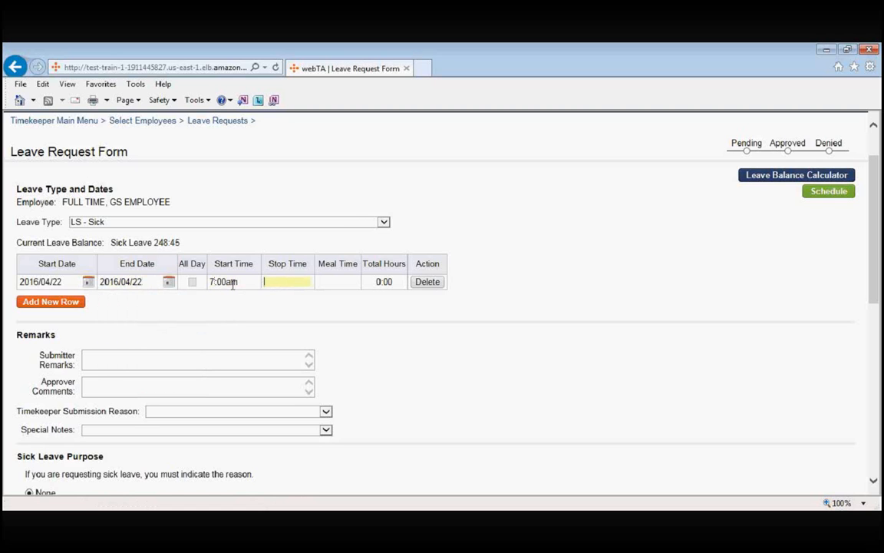
text(1530)
click(338, 281)
text(0:30)
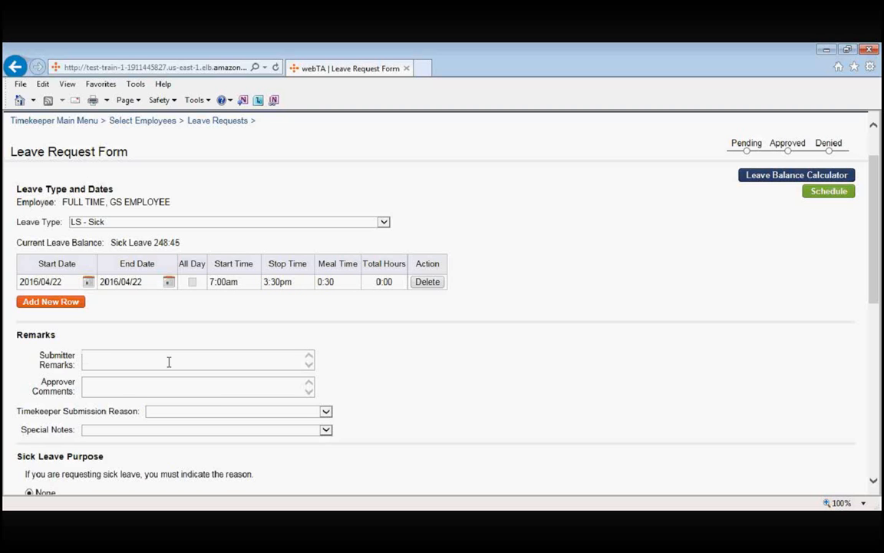
Enter 'Per Supervisor' in the Submitter Remarks box.
text(Per Su)
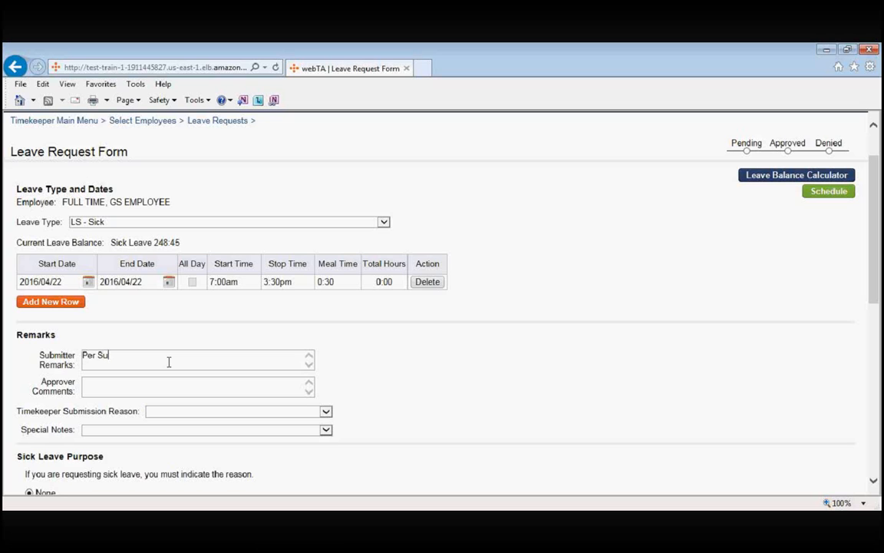
text(pervisor)
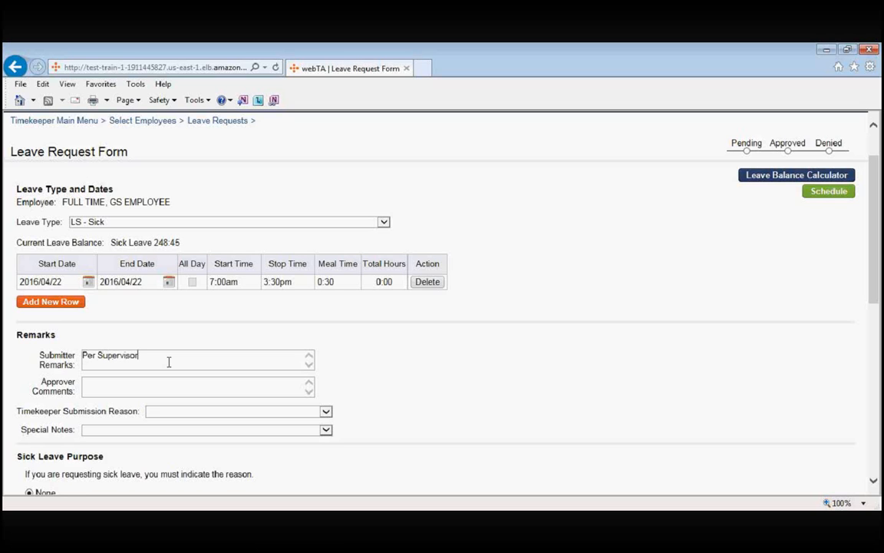
mouse_move(394, 396)
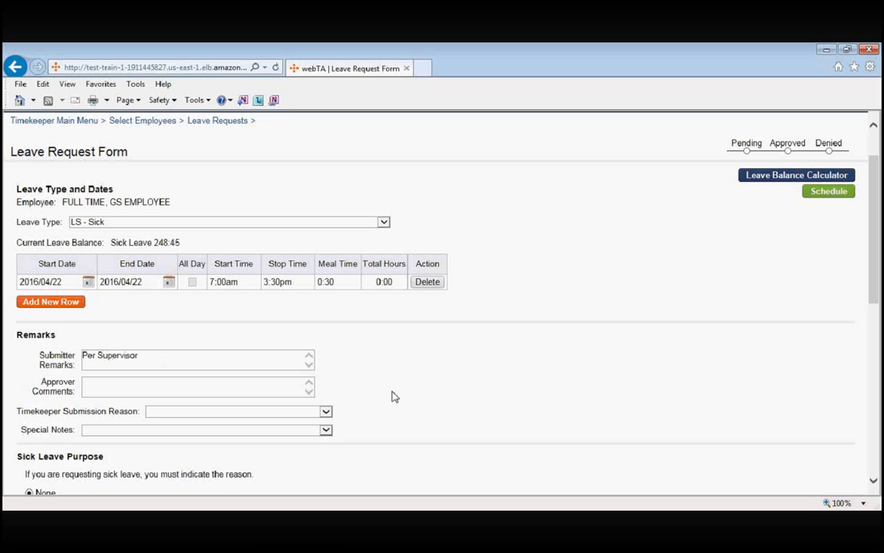
mouse_move(342, 415)
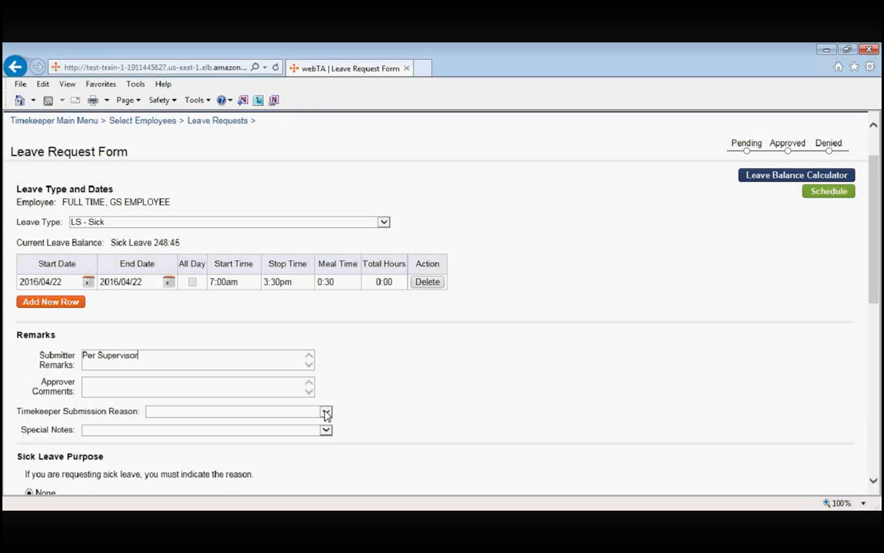
Open the Timekeeper Submission Reason dropdown to choose Per Supervisor Request.
click(326, 410)
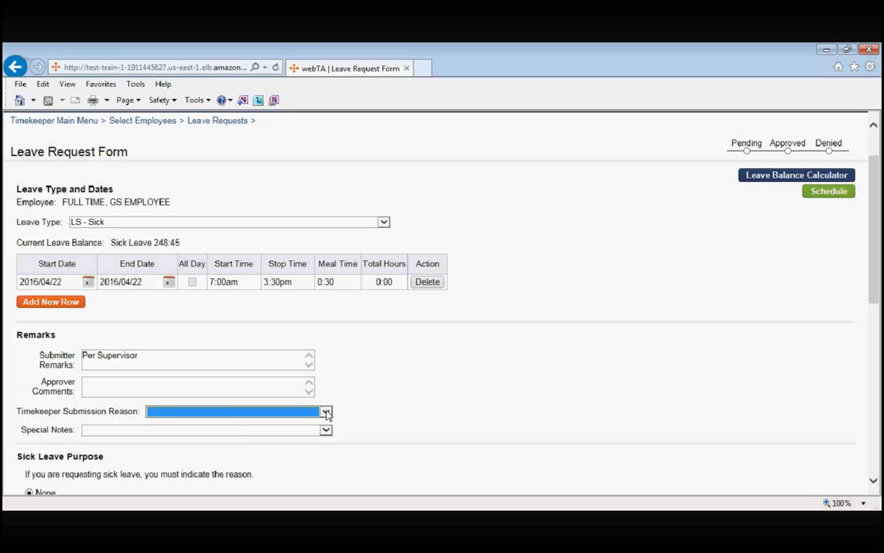
mouse_move(244, 445)
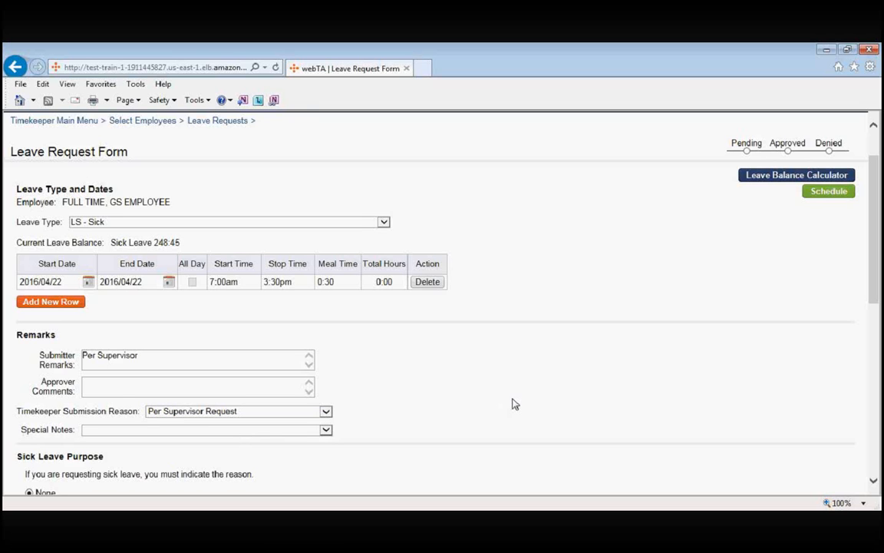
mouse_move(527, 396)
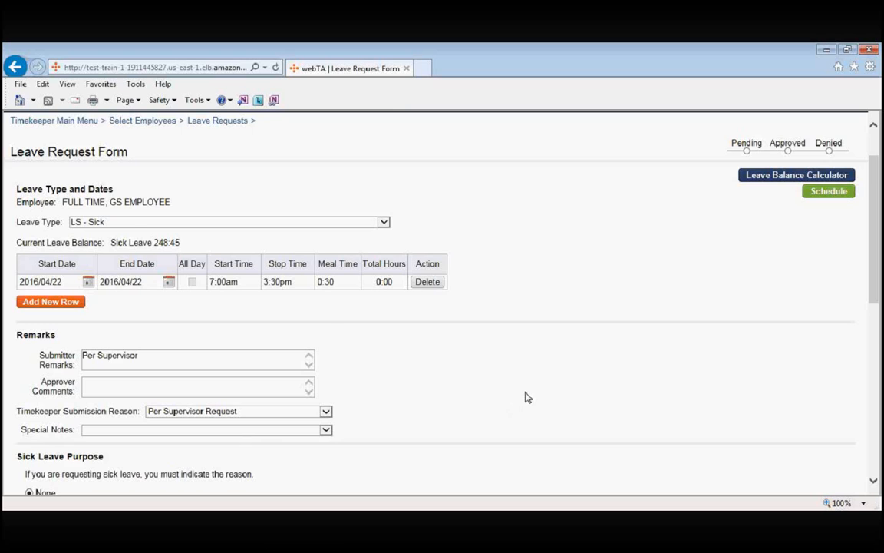
scroll(down, 3)
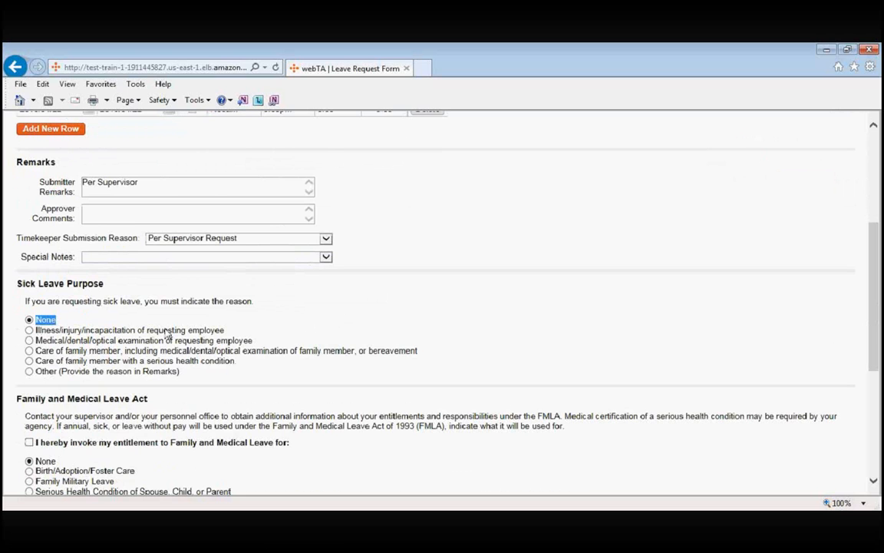
mouse_move(280, 331)
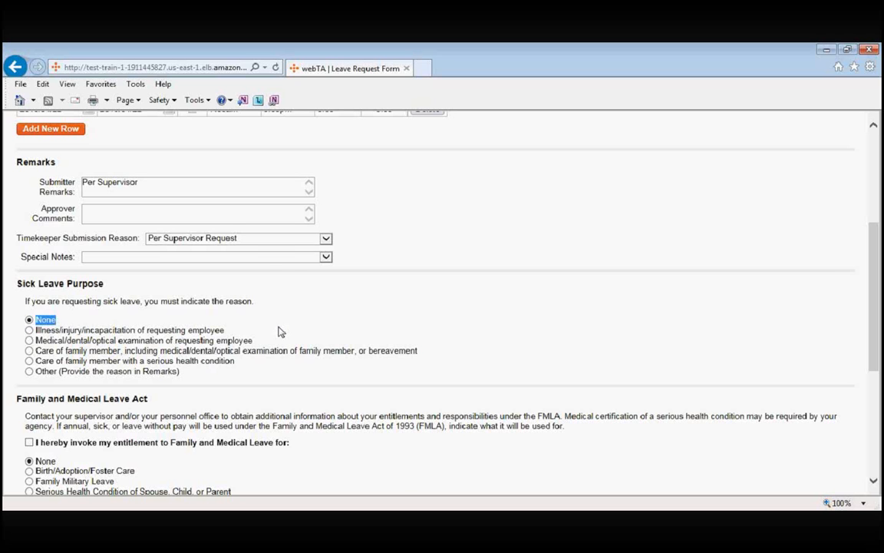
mouse_move(306, 270)
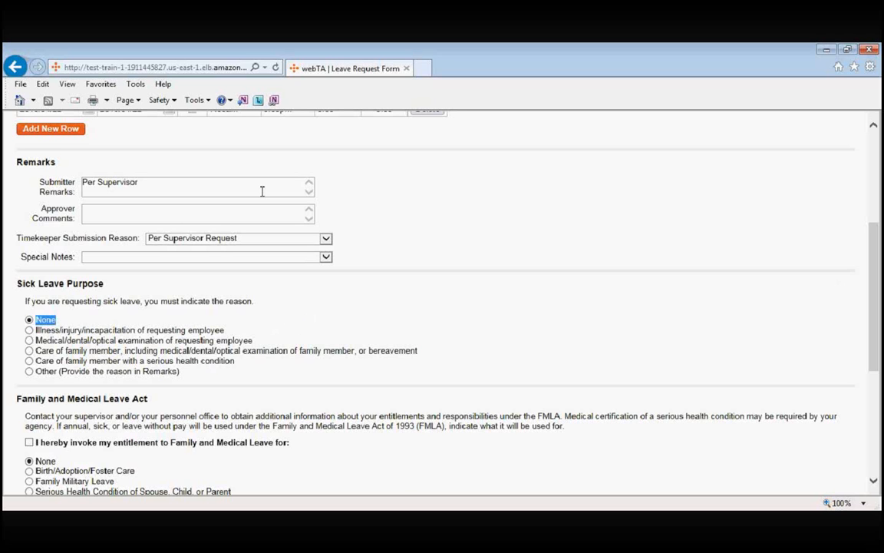
mouse_move(461, 323)
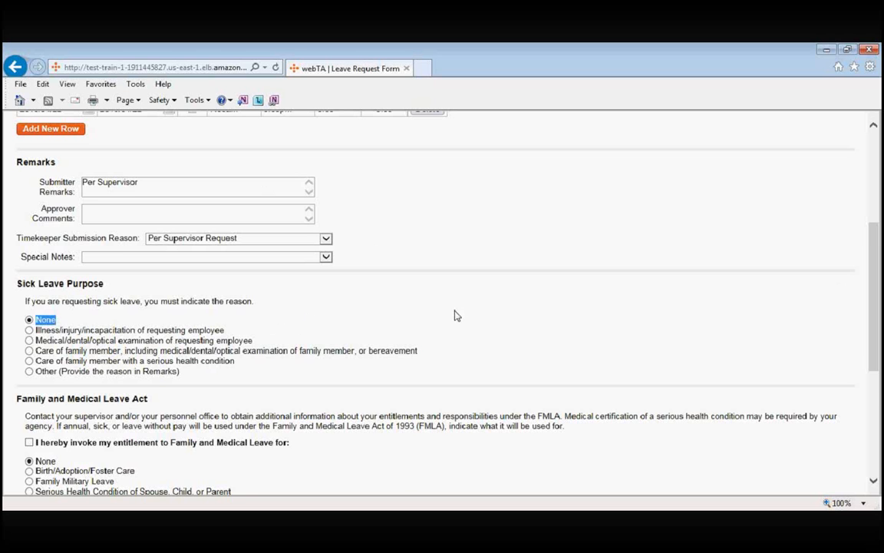
scroll(down, 3)
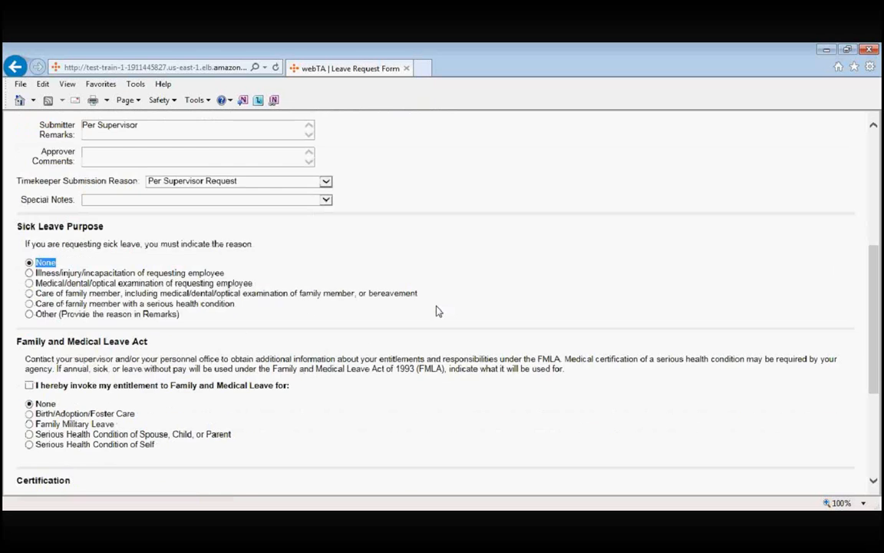
scroll(down, 3)
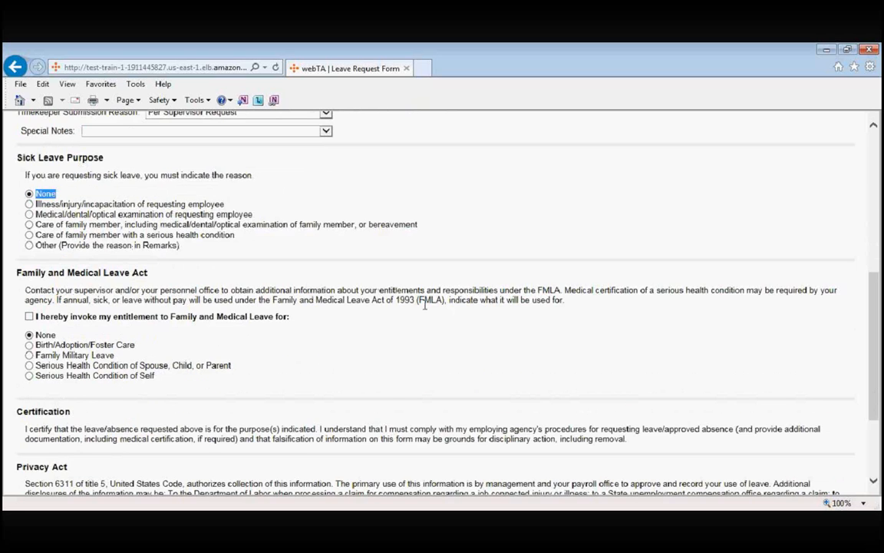
scroll(down, 3)
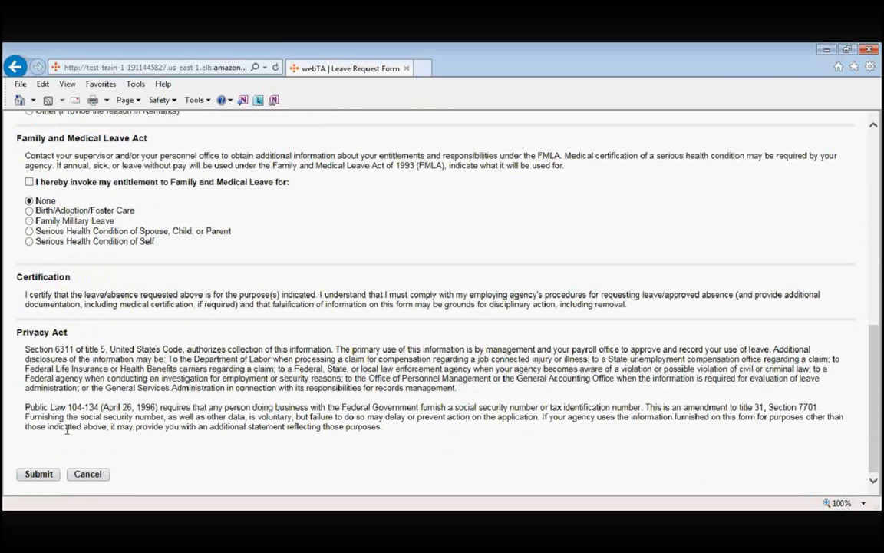
Submit the 8:00-hour sick leave request and confirm it shows as pending.
click(38, 473)
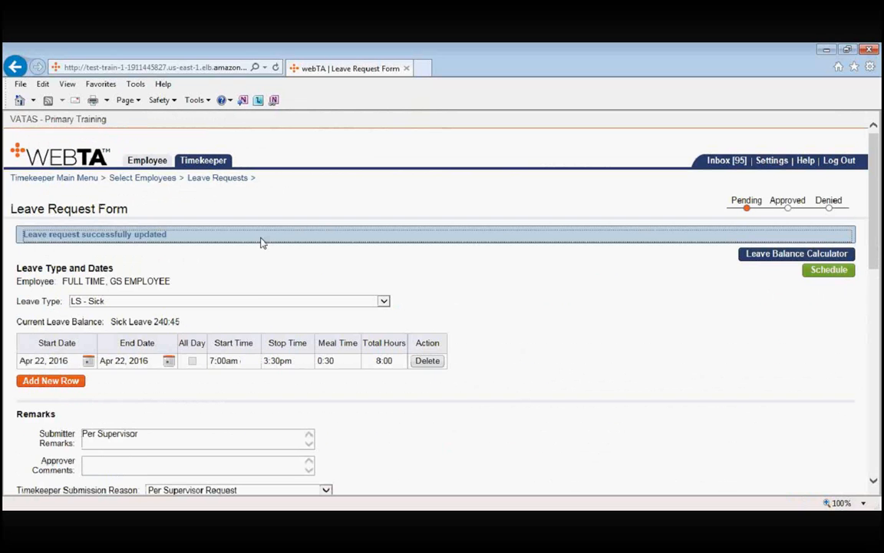
mouse_move(370, 367)
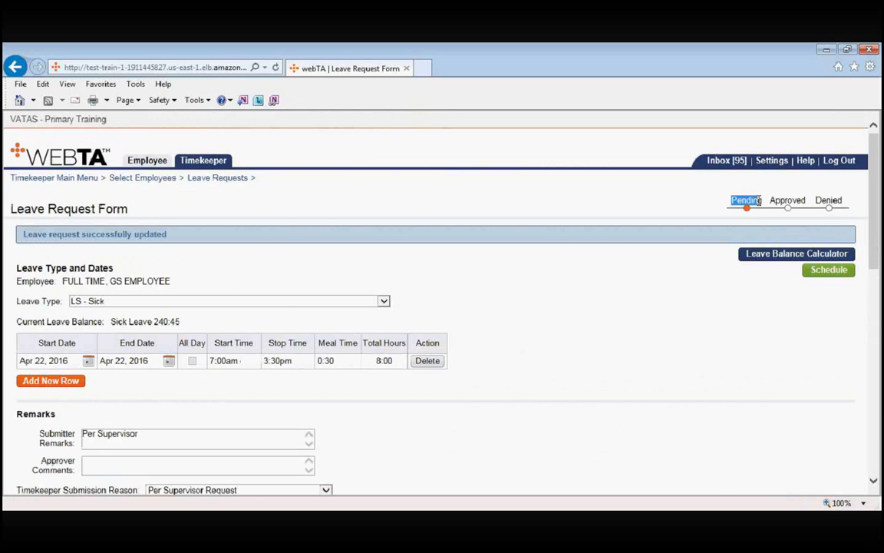
mouse_move(758, 215)
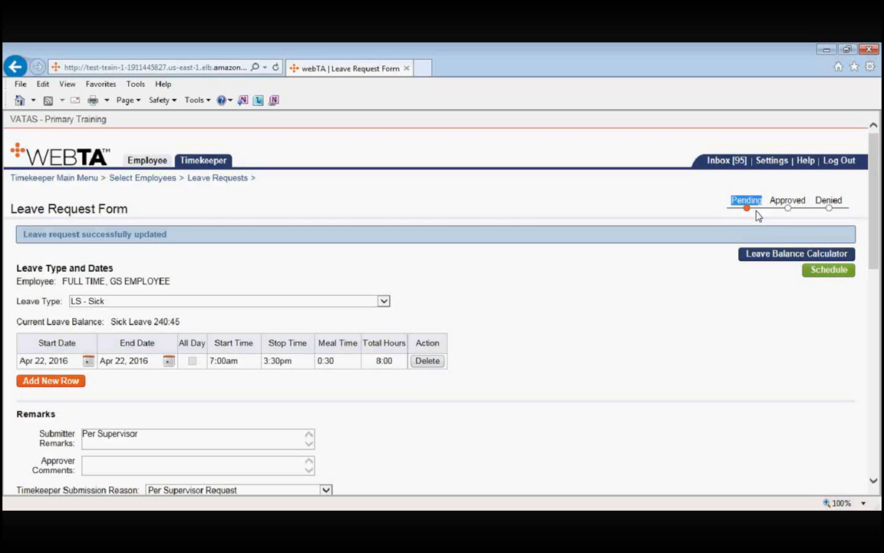
mouse_move(695, 203)
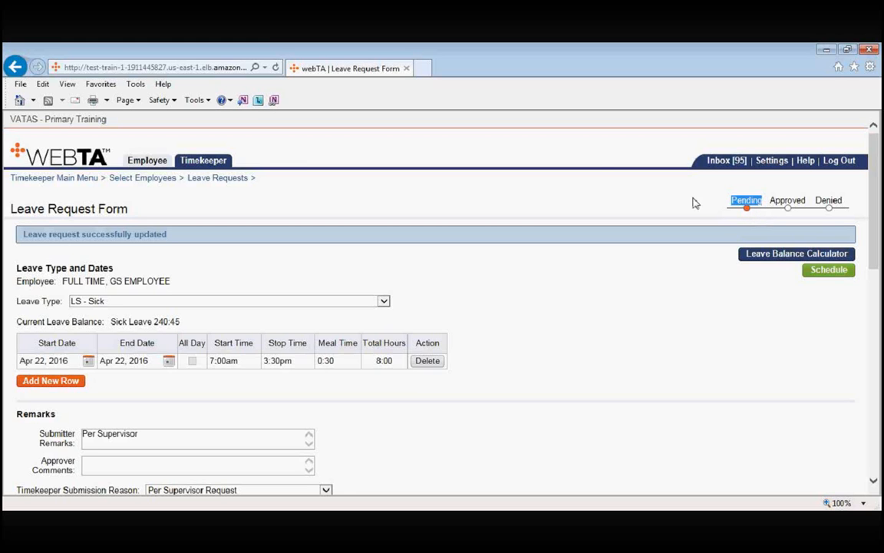